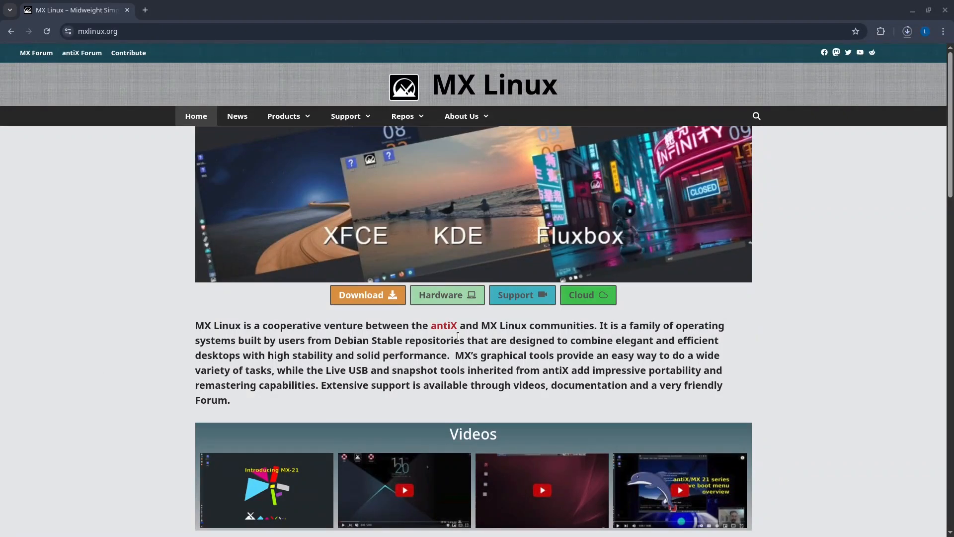
Follow mxlinux.org Download to SourceForge and download MX-25_Xfce_x64.iso.
left_click(367, 294)
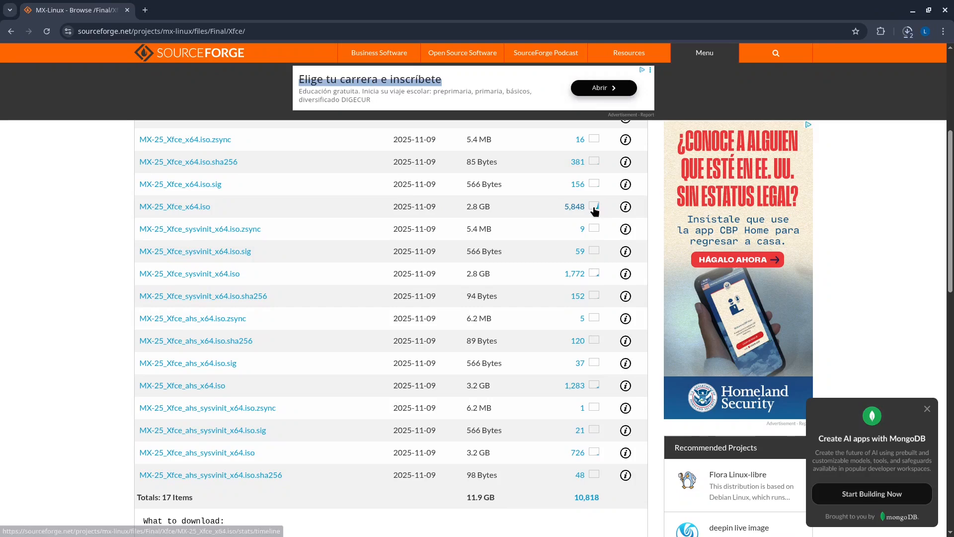
left_click(174, 206)
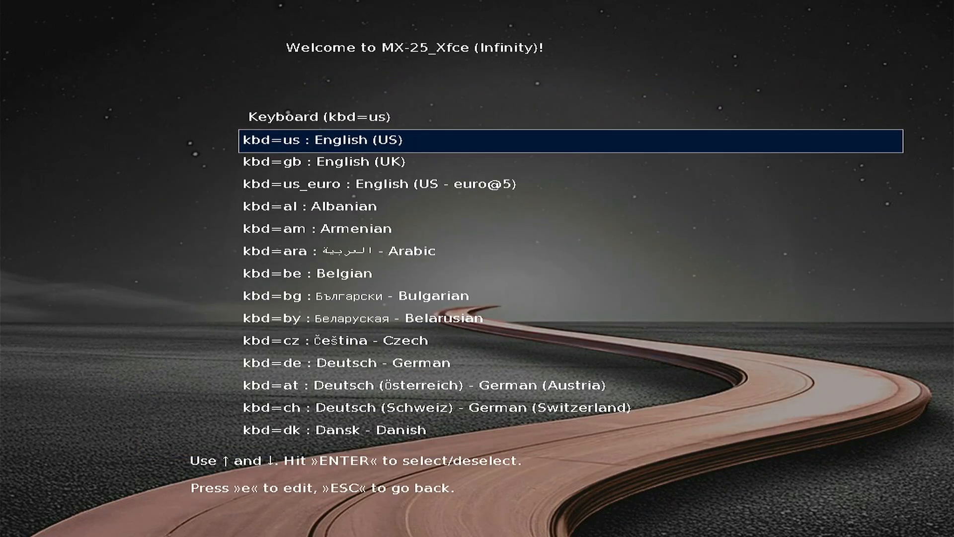
Pick the latam keyboard layout and boot the MX-25 Xfce x64 live system.
key("Escape")
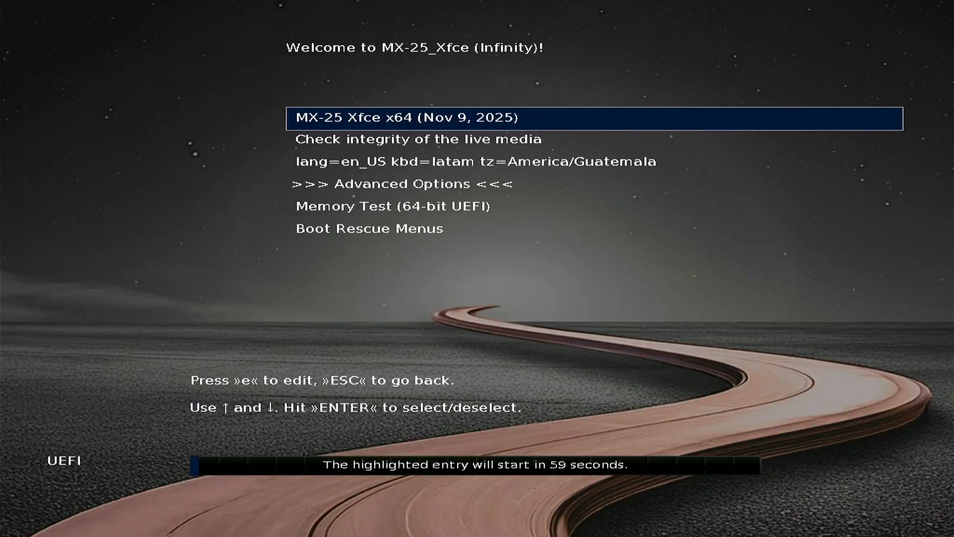
key("Return")
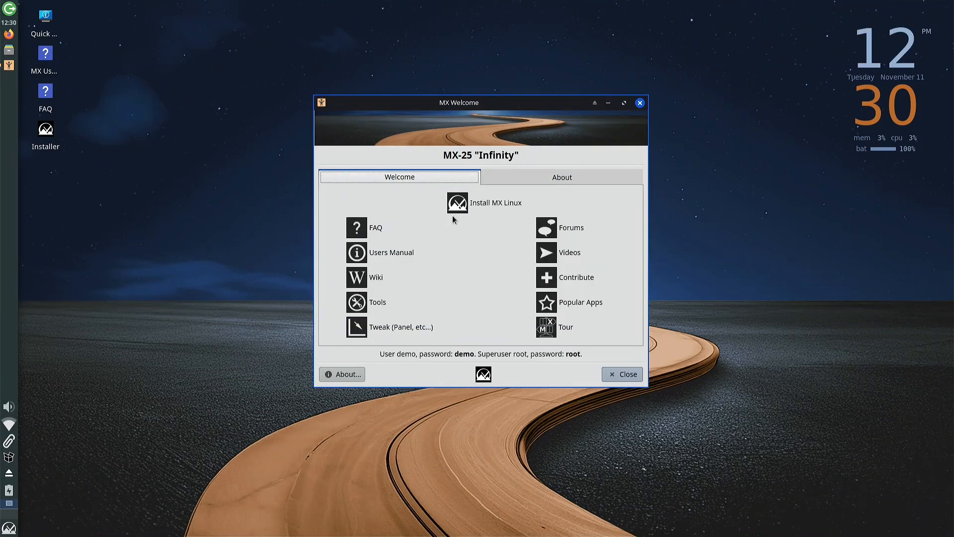
Install MX Linux onto the SanDisk SSD sdb with default computer names, then finish.
left_click(457, 202)
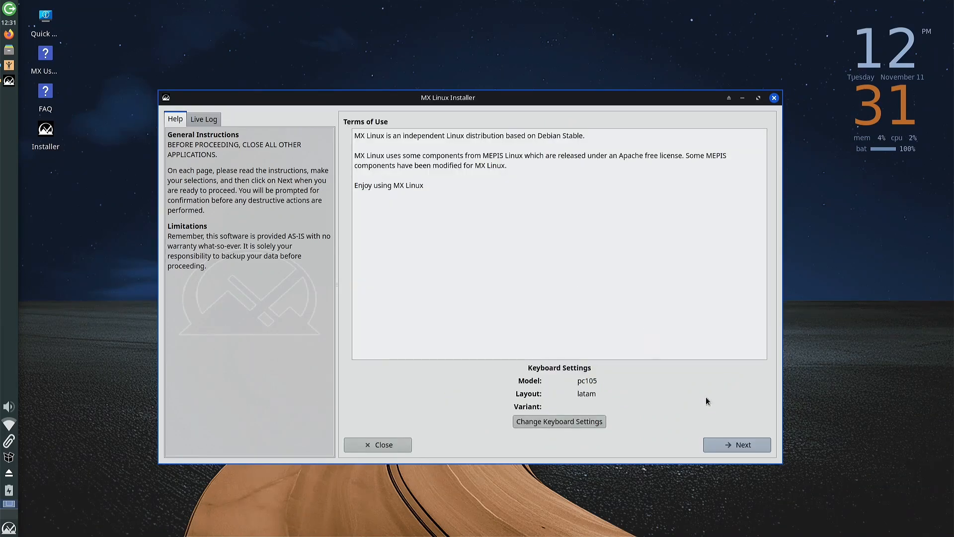
left_click(737, 444)
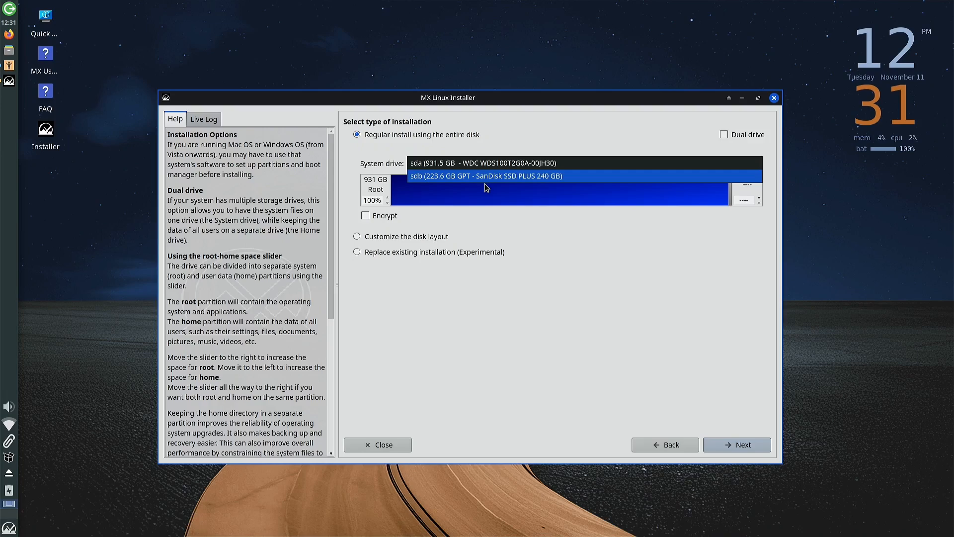
left_click(737, 445)
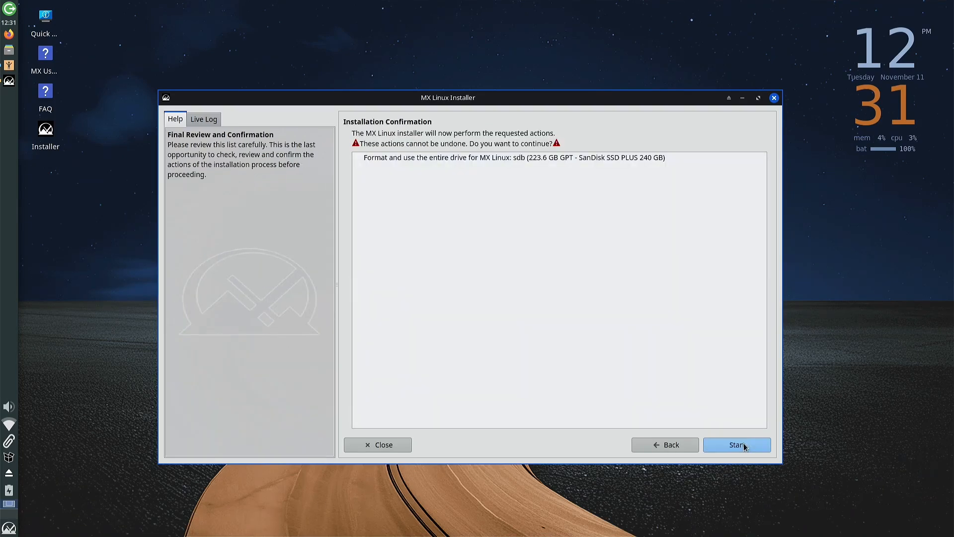
left_click(736, 445)
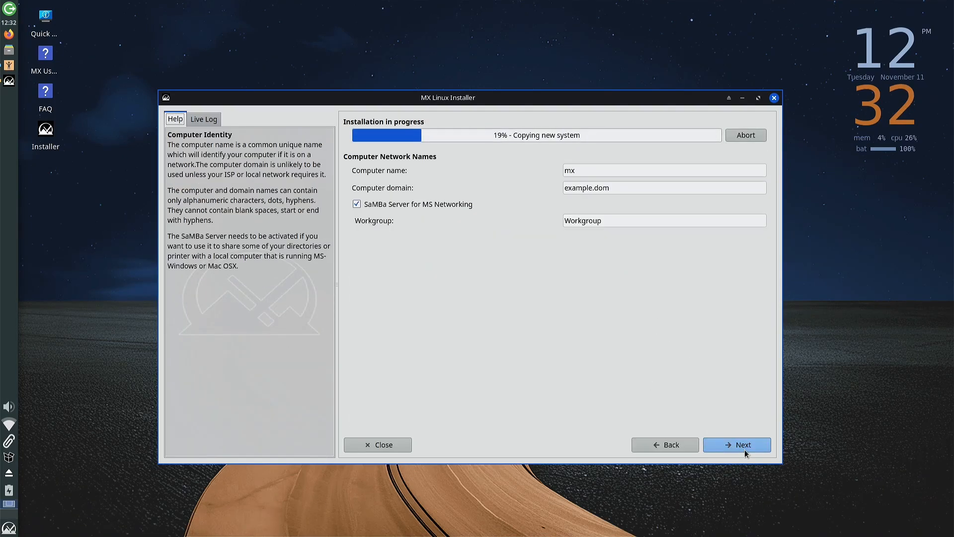
left_click(737, 444)
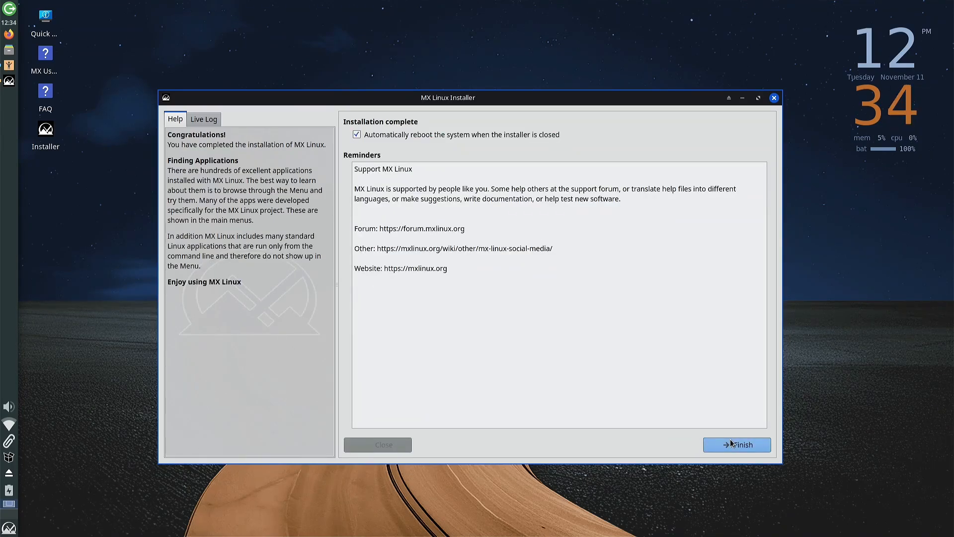
left_click(736, 445)
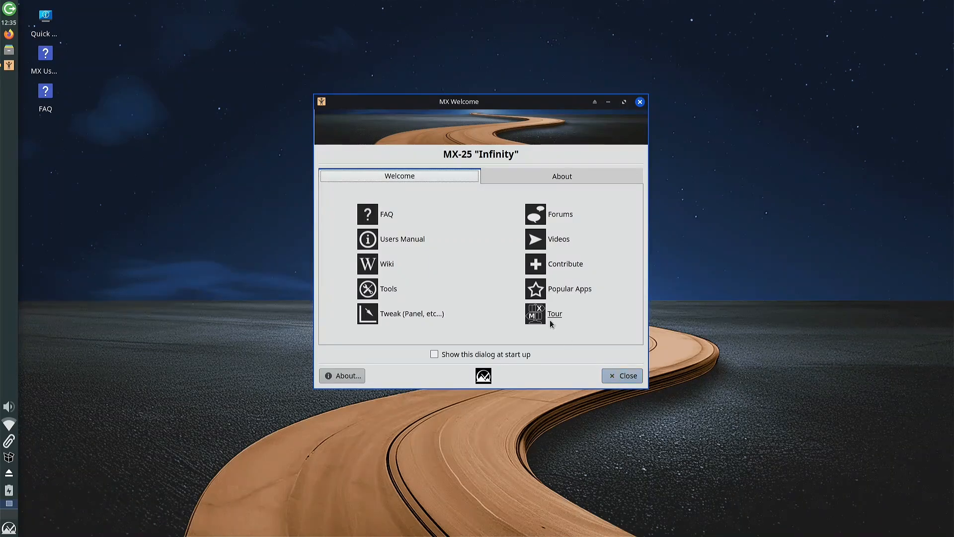
View the MX Linux tour, close MX Welcome, and browse Games and System menu categories.
left_click(555, 314)
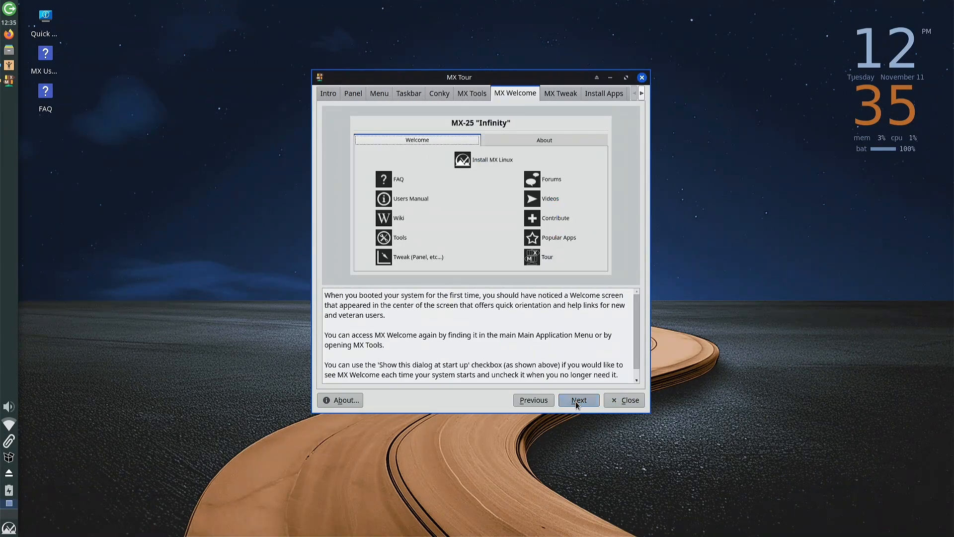
left_click(578, 400)
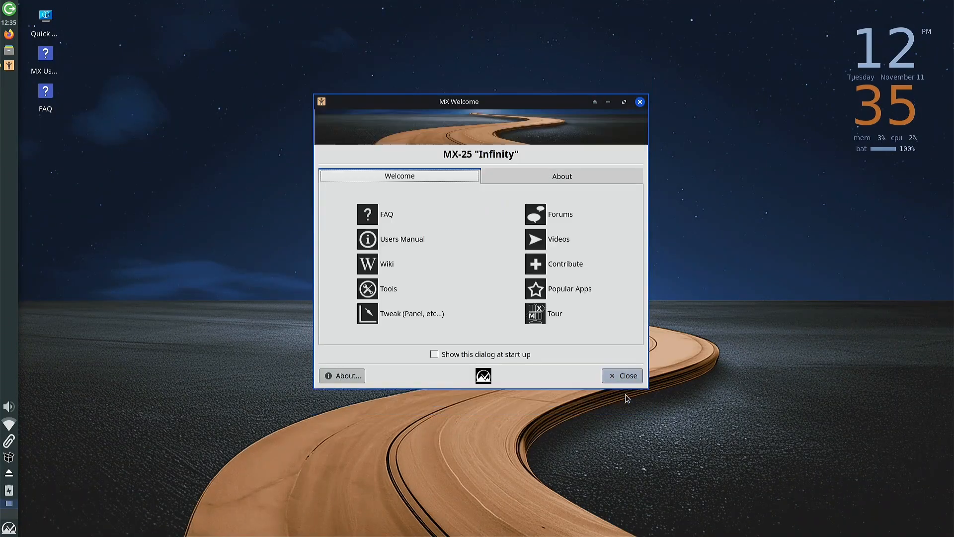
left_click(622, 376)
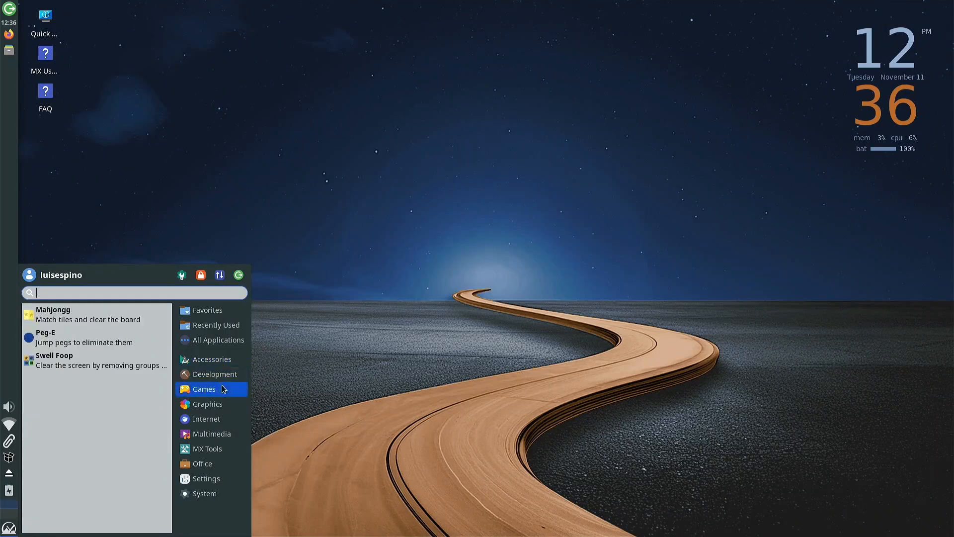
left_click(204, 493)
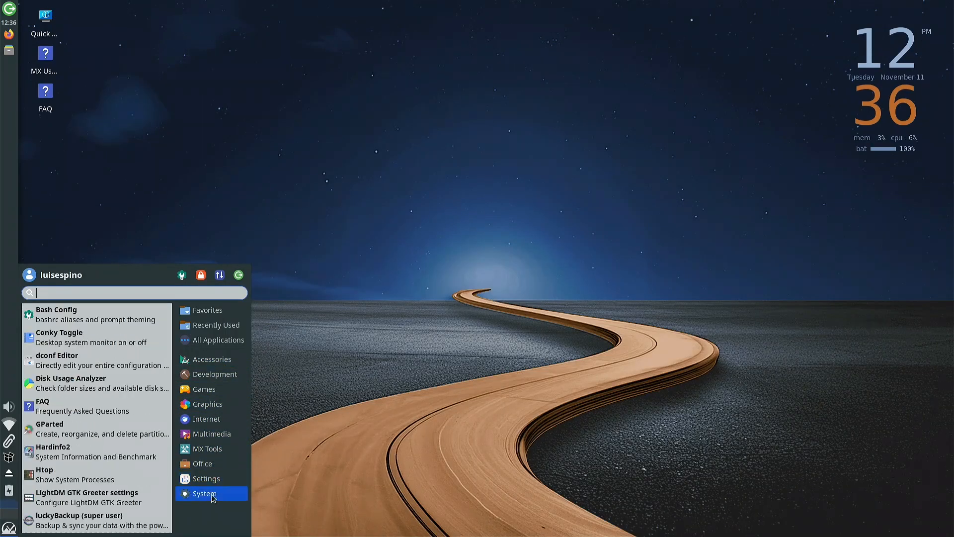
left_click(206, 309)
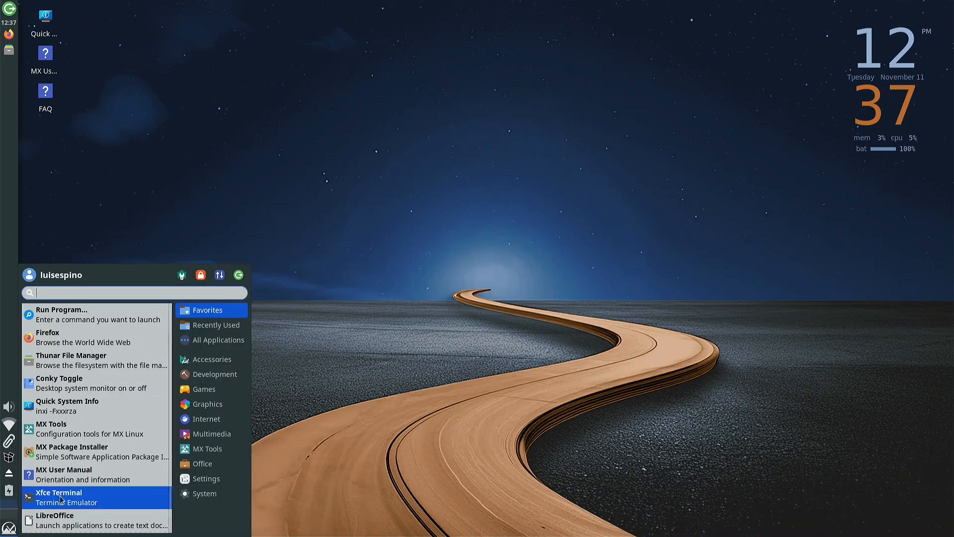
In a new terminal, apt-search packages, then run fastfetch and cat /etc/*release.
left_click(59, 497)
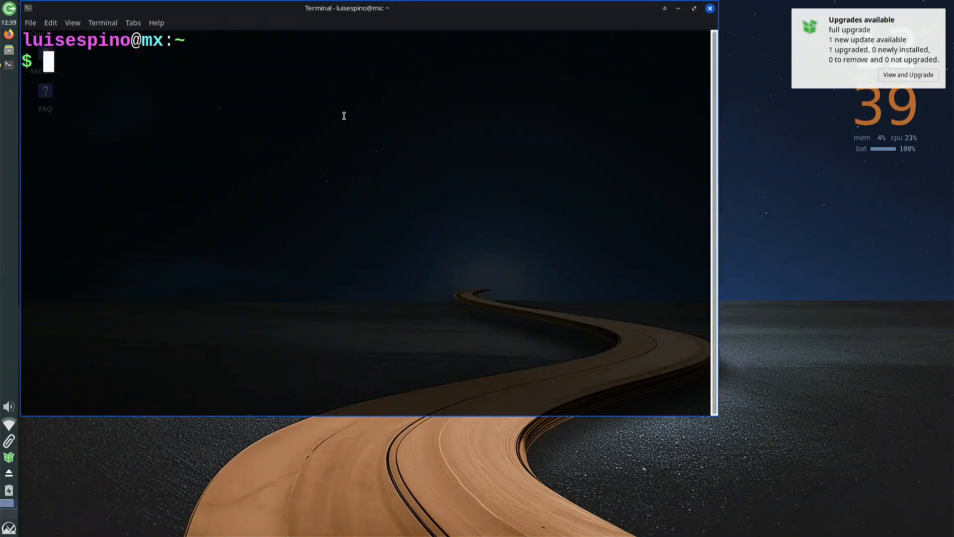
type("sudo apt search sysbench")
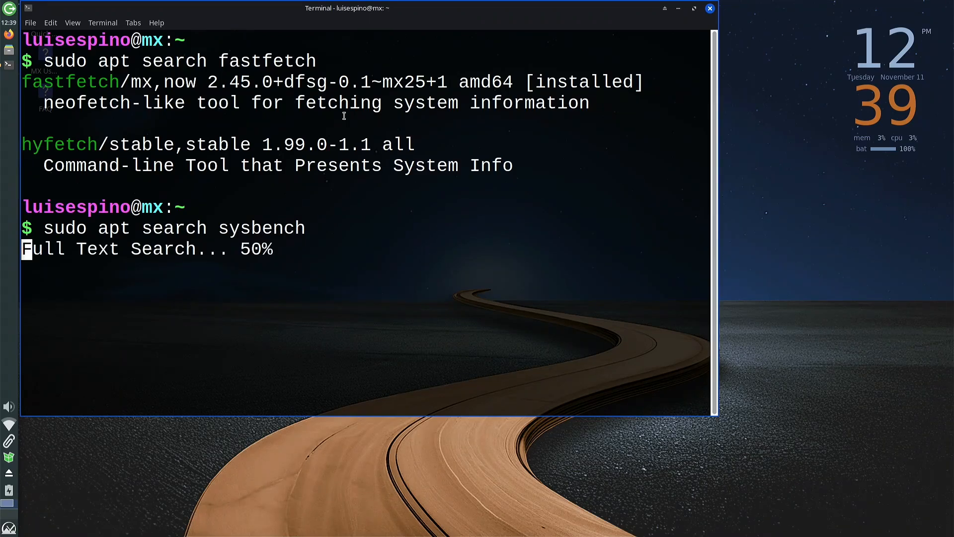
type("cle")
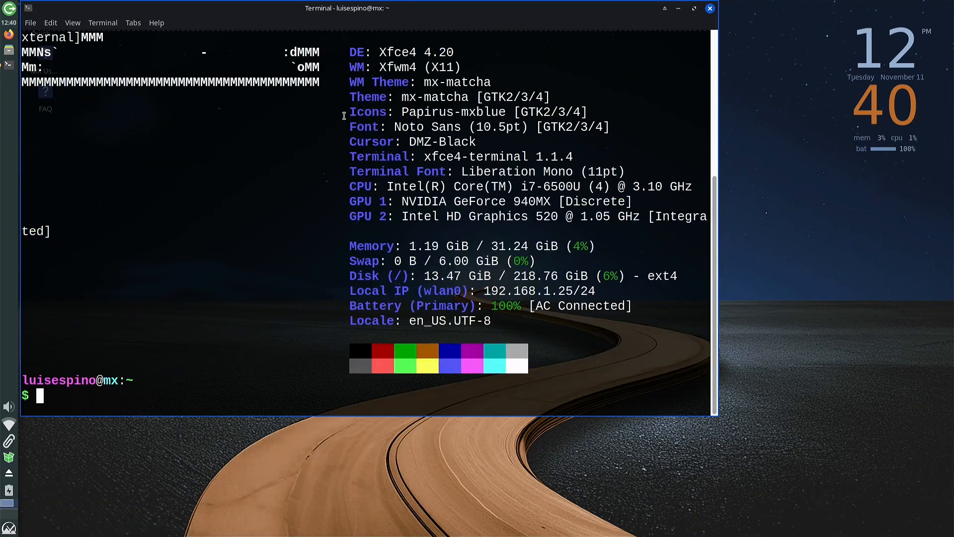
type("fastfetch")
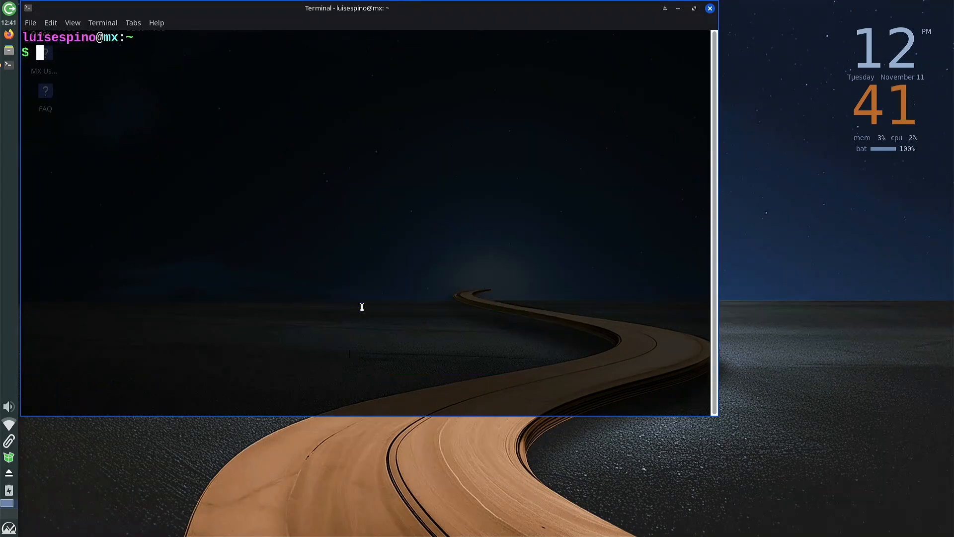
type("cat /etc/*release")
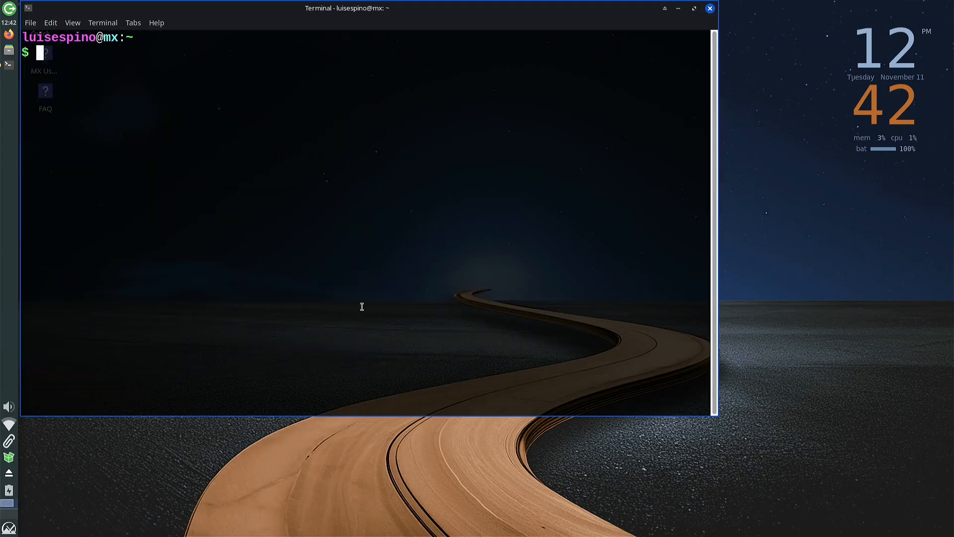
type("date -d @")
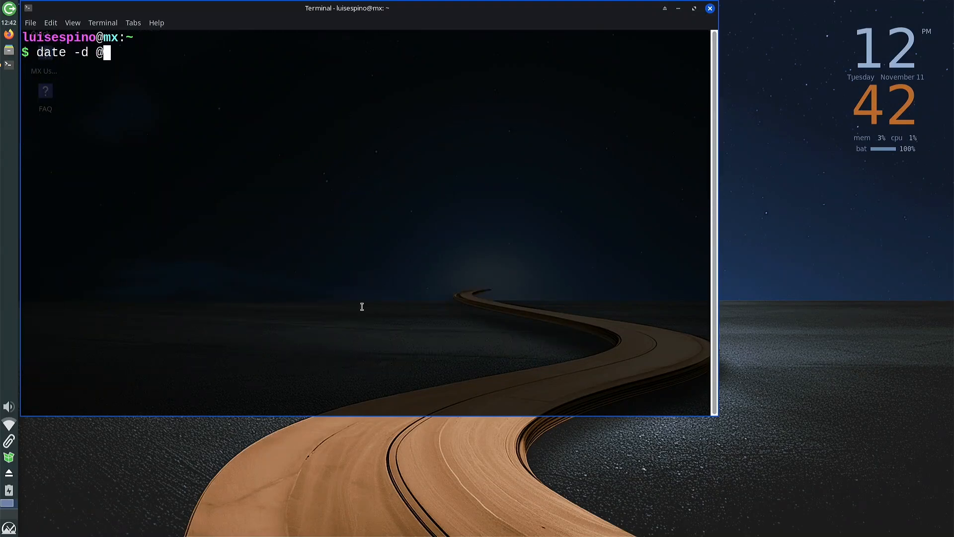
type("2147483648")
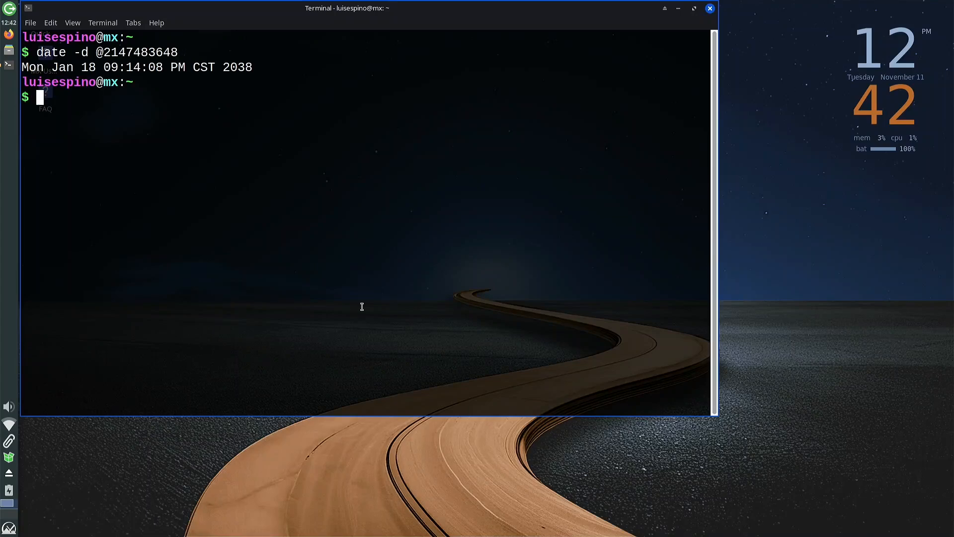
type("systemd-analy")
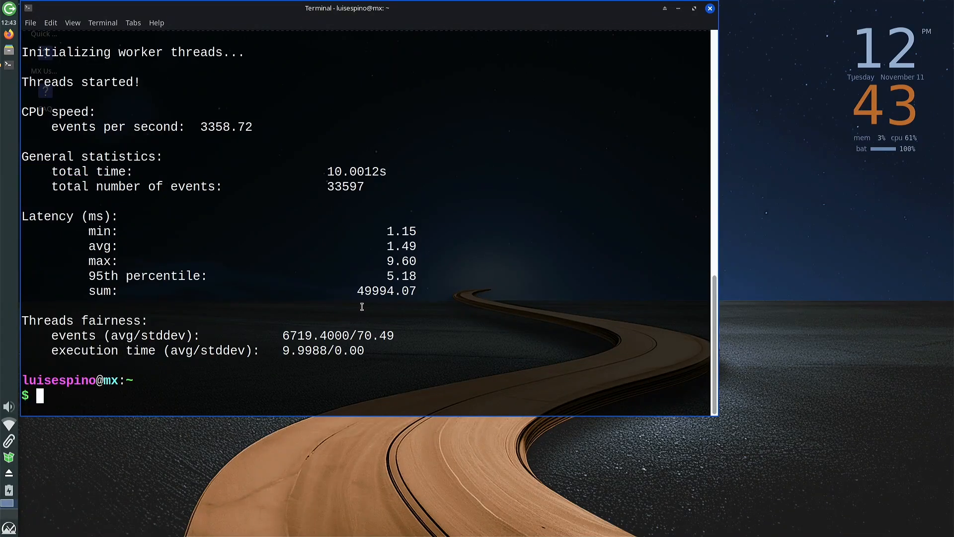
Run sysbench threads, CPU and memory tests, memory reaching 5592.27 MiB/sec.
type("sysbench thread")
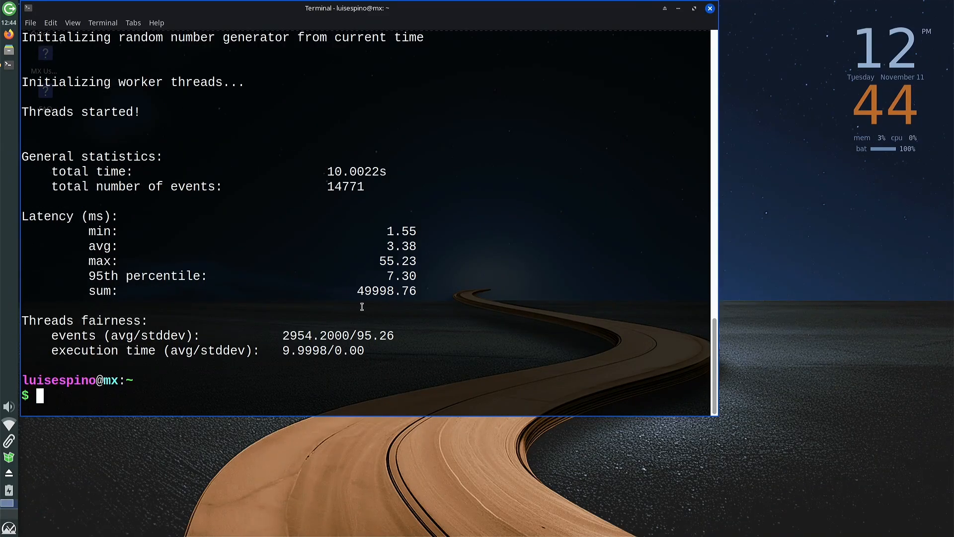
type("sysb")
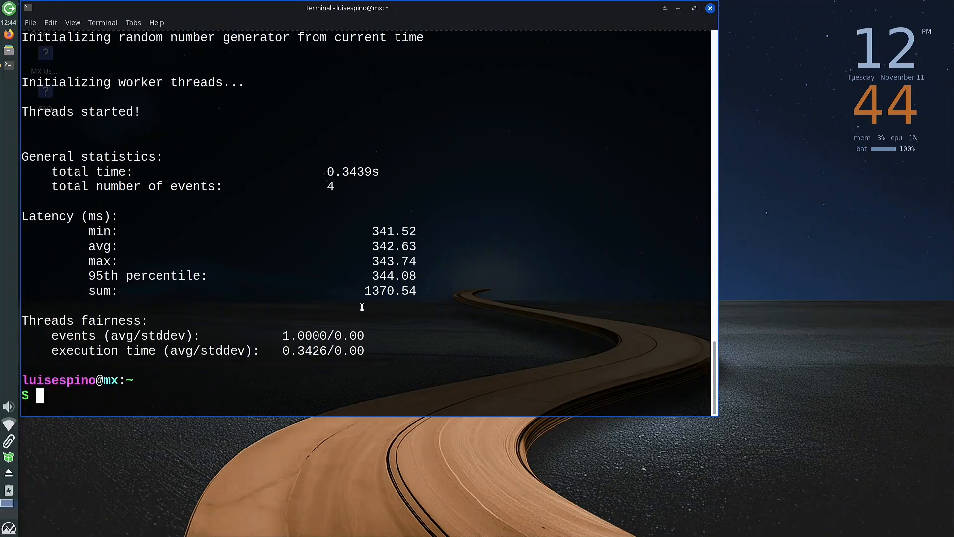
type("sysbench memory")
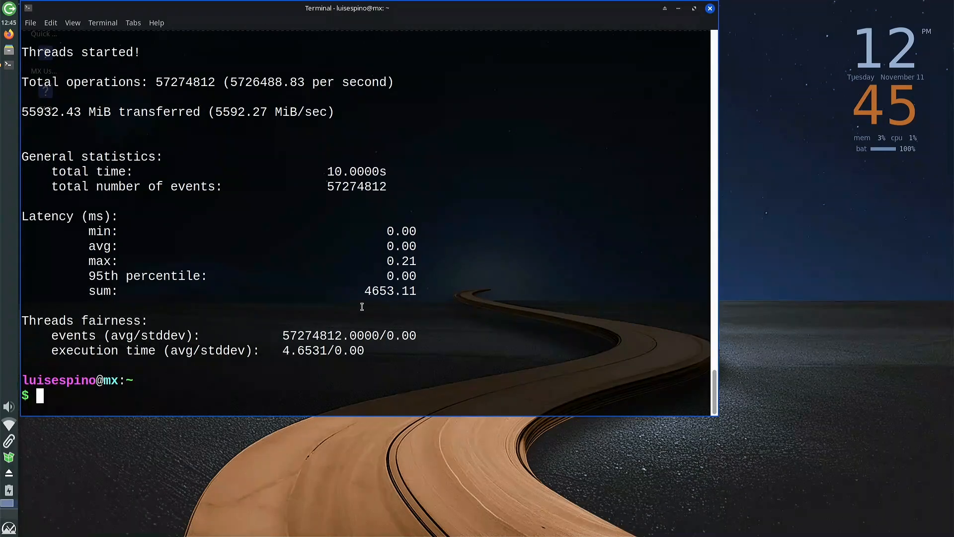
Prepare 1G of sysbench fileio test files and launch the fileio run.
type("sysbench fileio --file-")
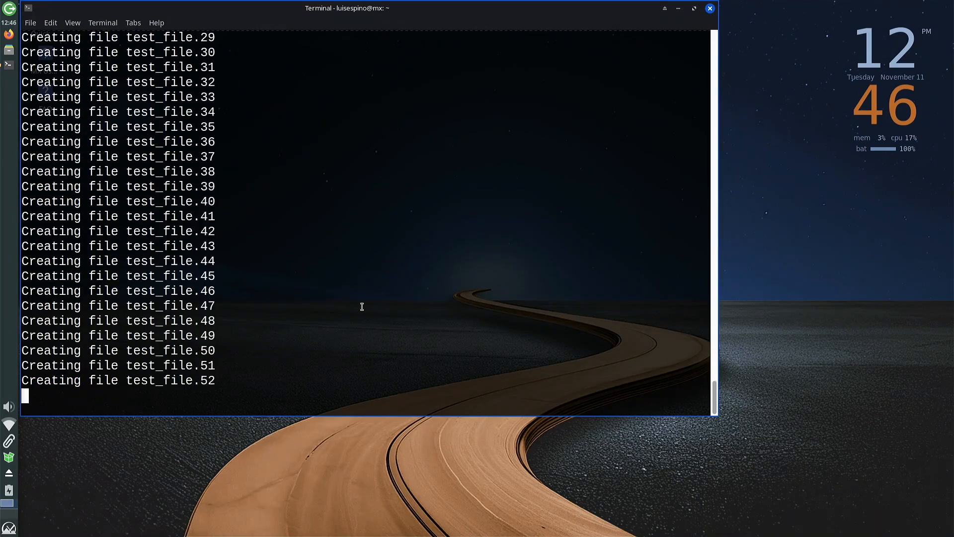
type("sysbench fileio --file-total-size=1G --fil")
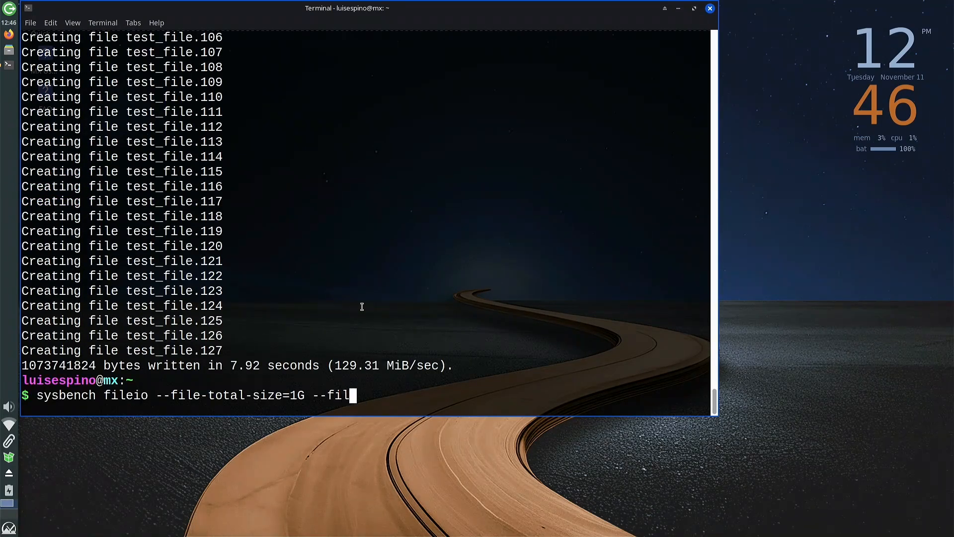
key("Return")
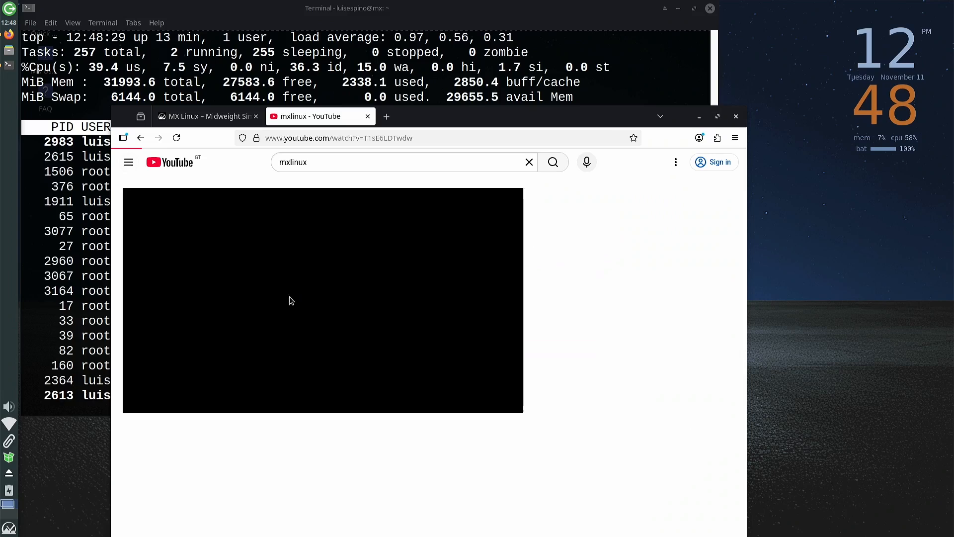
Start playback of the MX Linux YouTube video in Firefox.
left_click(386, 116)
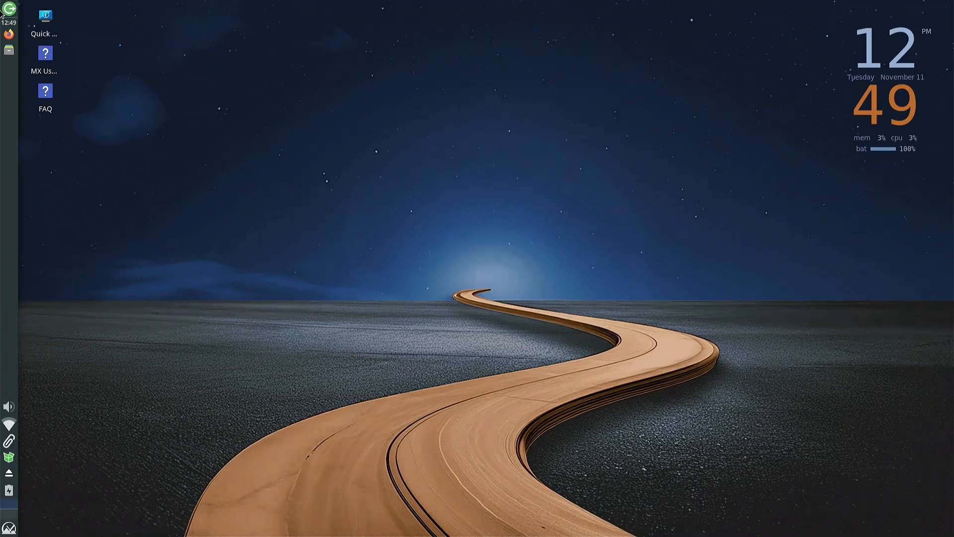
Bring up the session-end dialog from the panel and choose Shut Down.
left_click(9, 9)
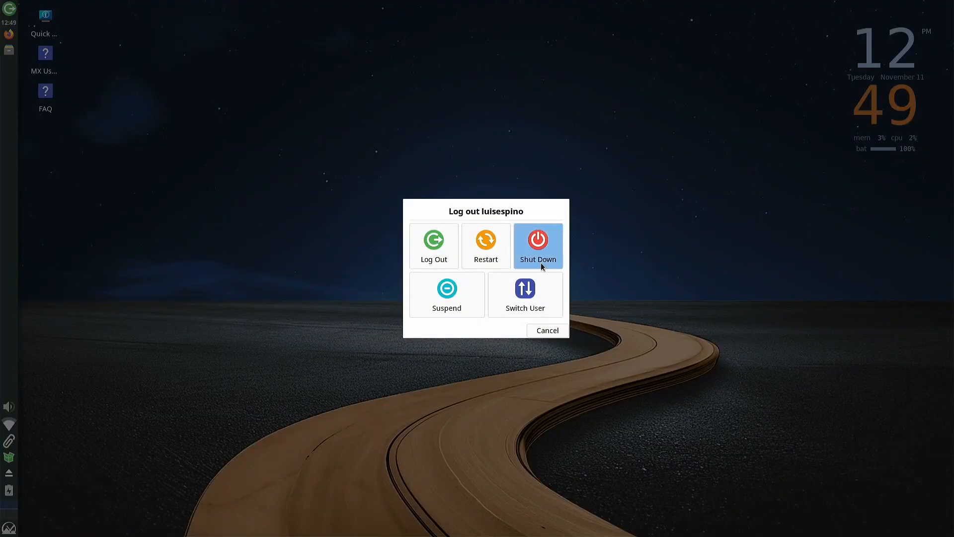
left_click(546, 329)
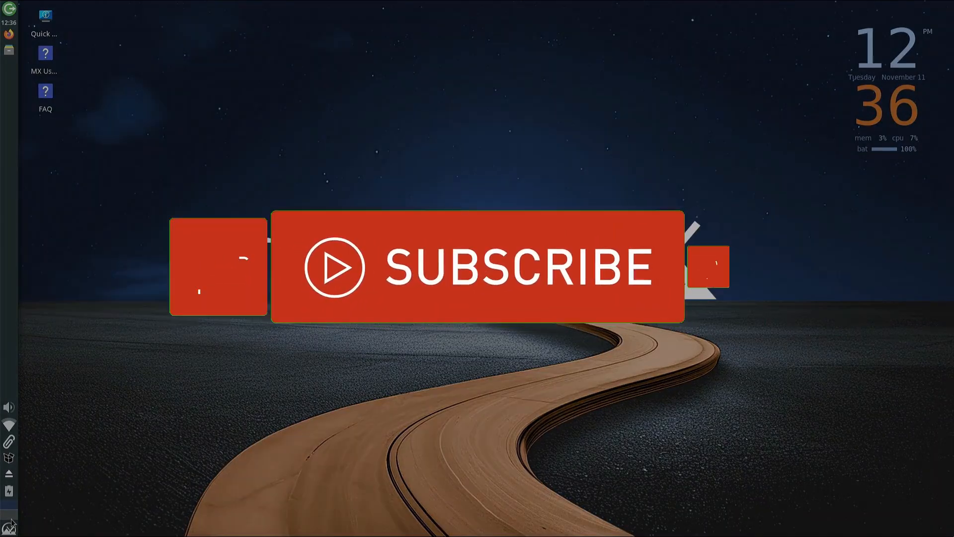
left_click(478, 266)
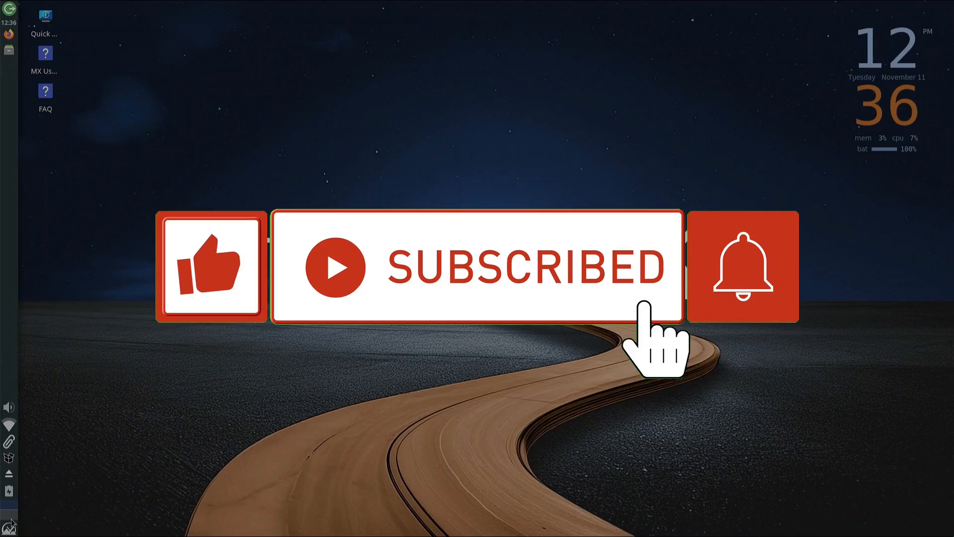
mouse_move(818, 398)
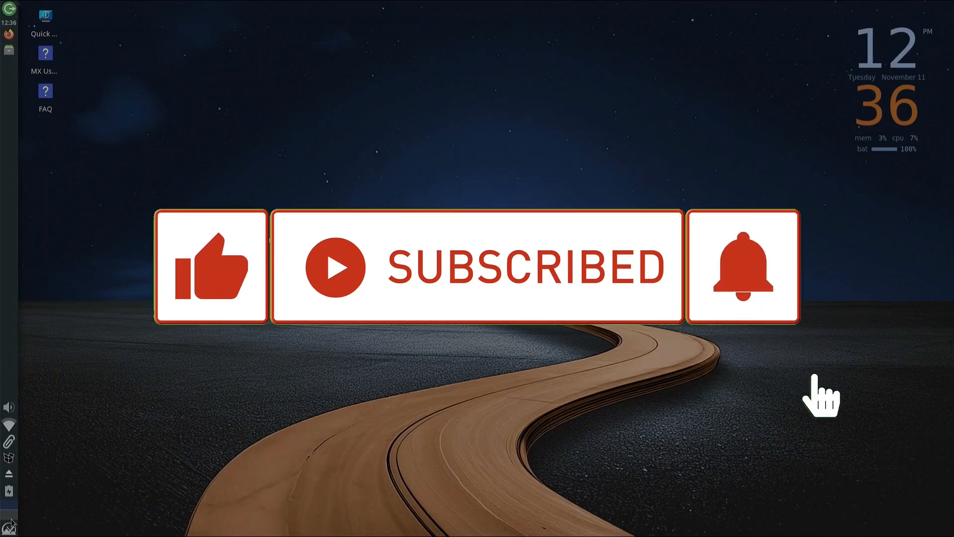